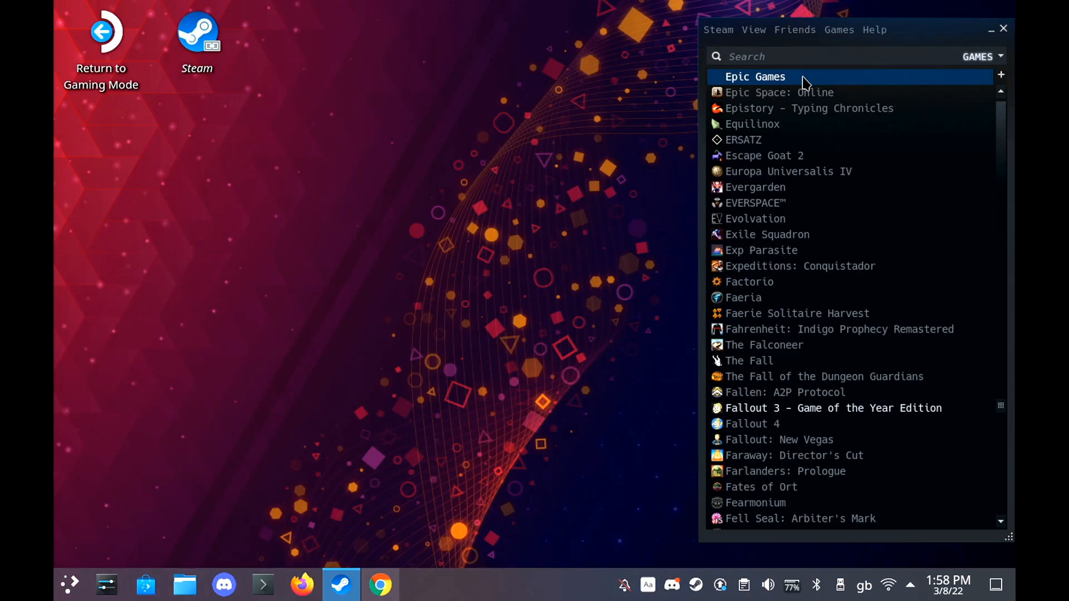
Open the Properties of the Epic Games non-Steam shortcut from the library list.
right_click(755, 77)
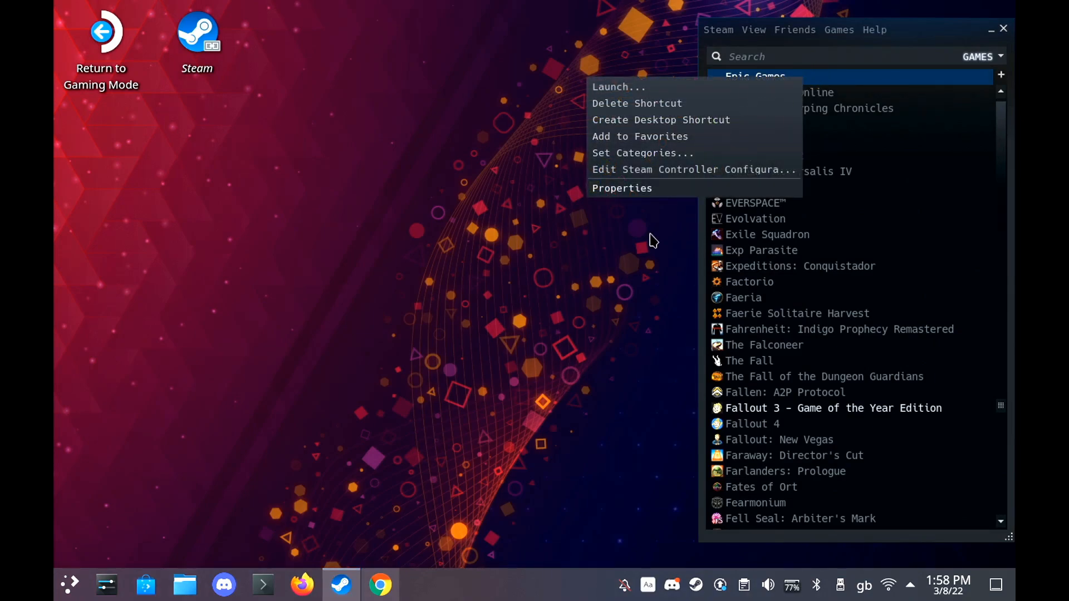
click(621, 189)
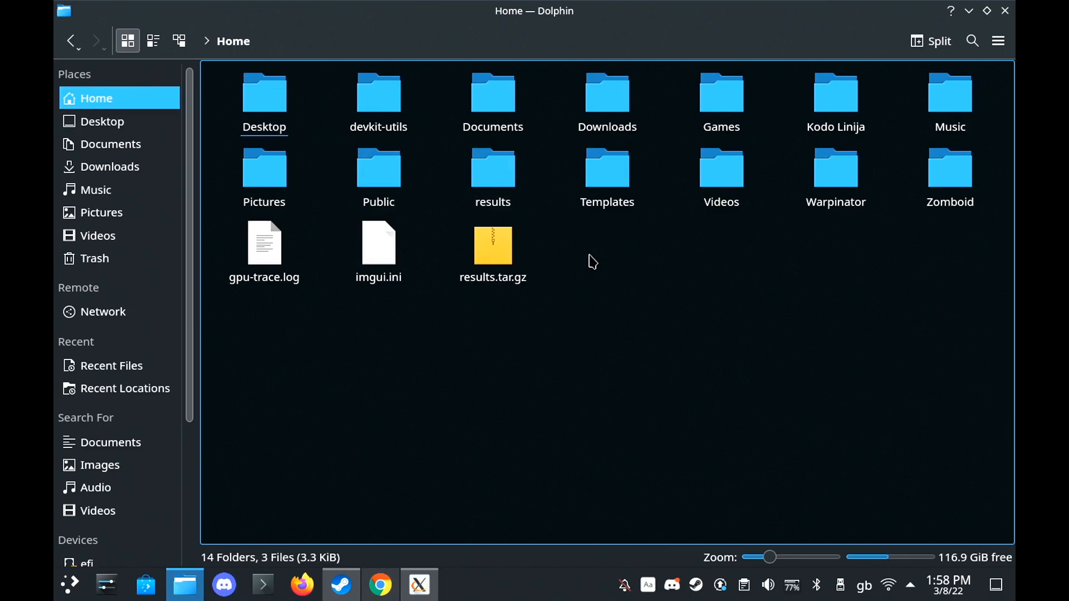
mouse_move(777, 136)
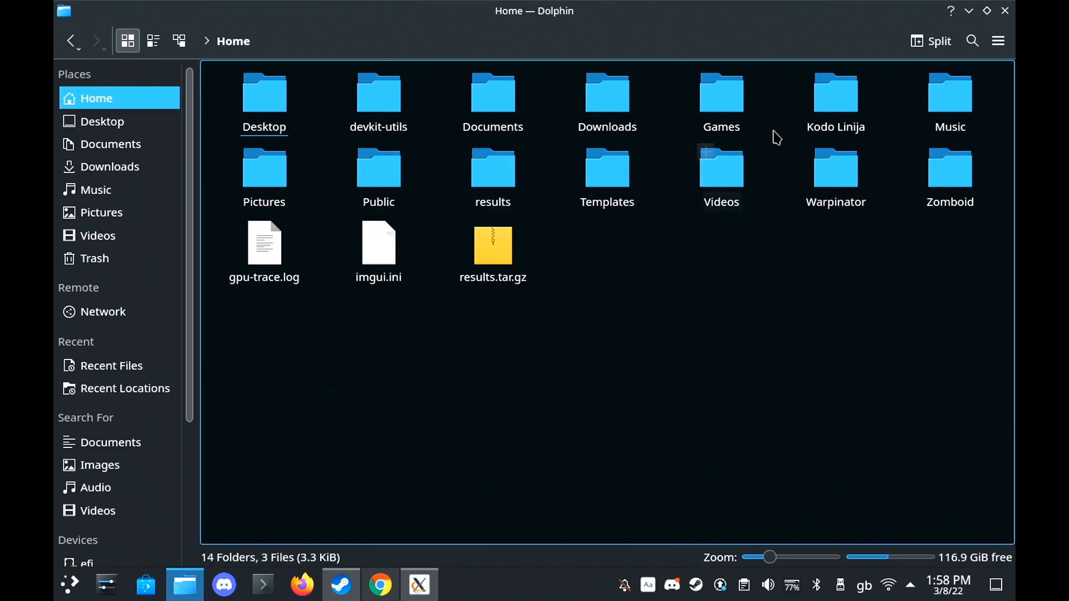
click(998, 41)
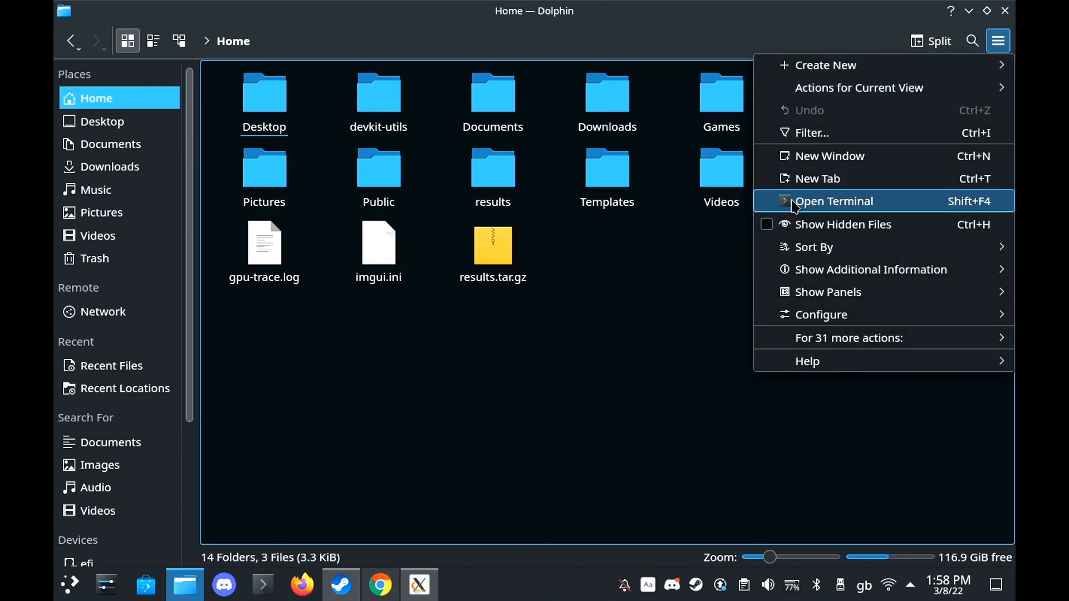
mouse_move(894, 224)
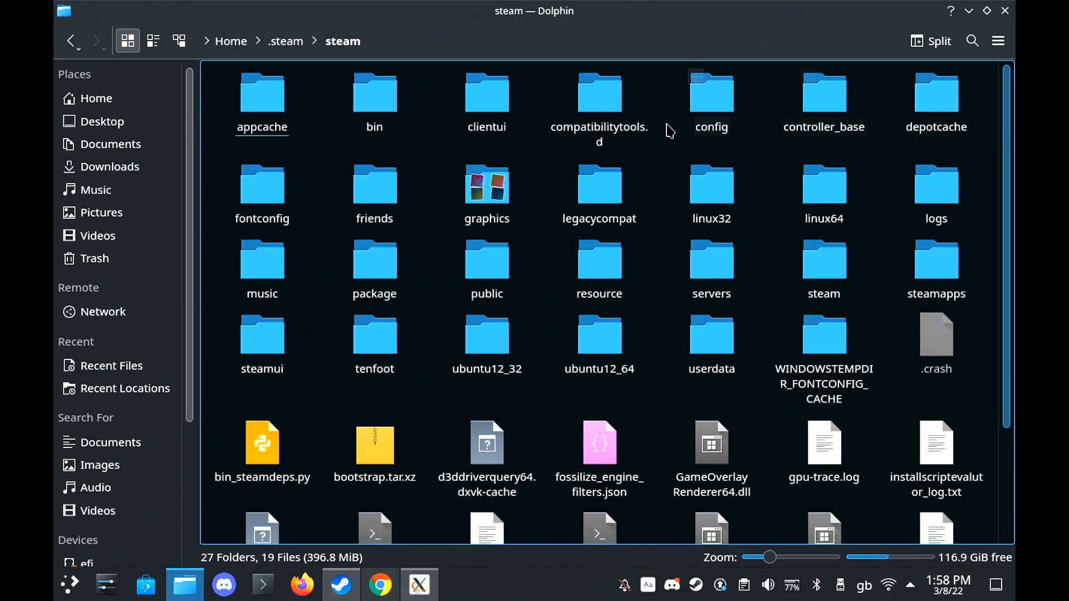
click(486, 334)
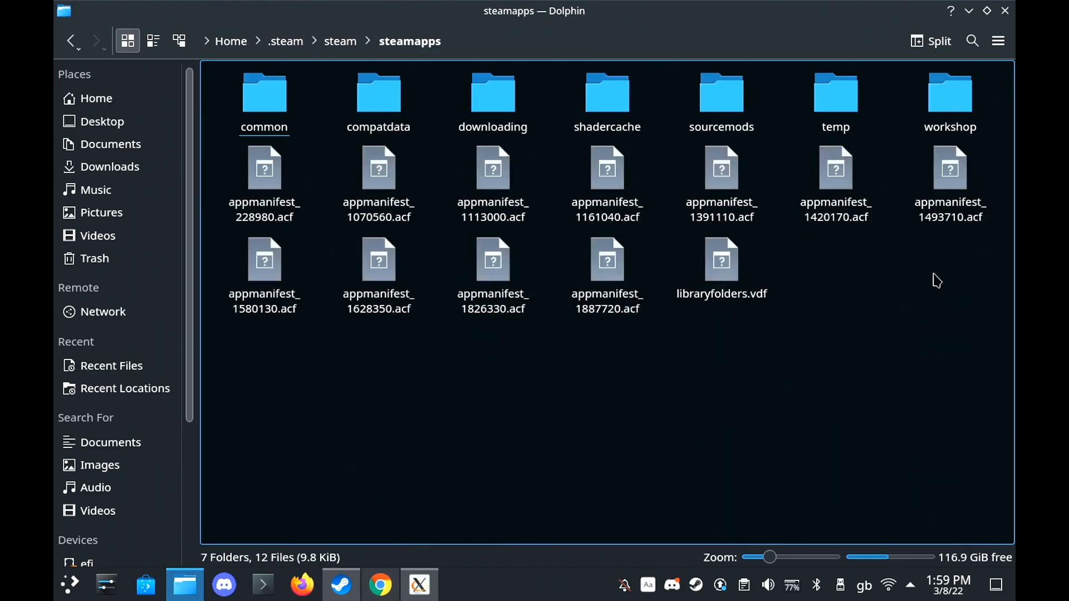
click(379, 96)
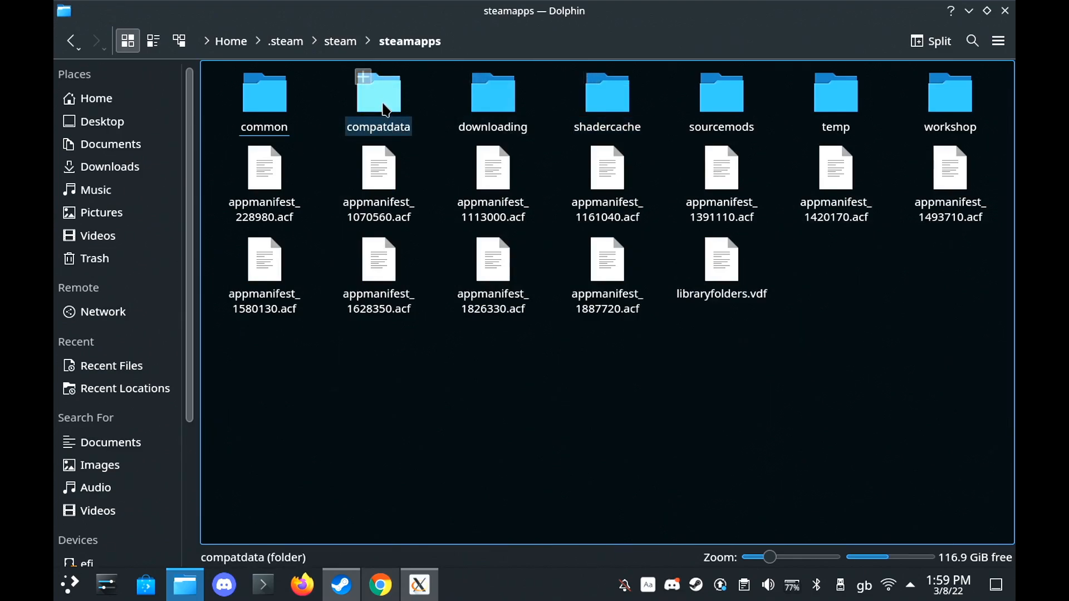
double_click(378, 94)
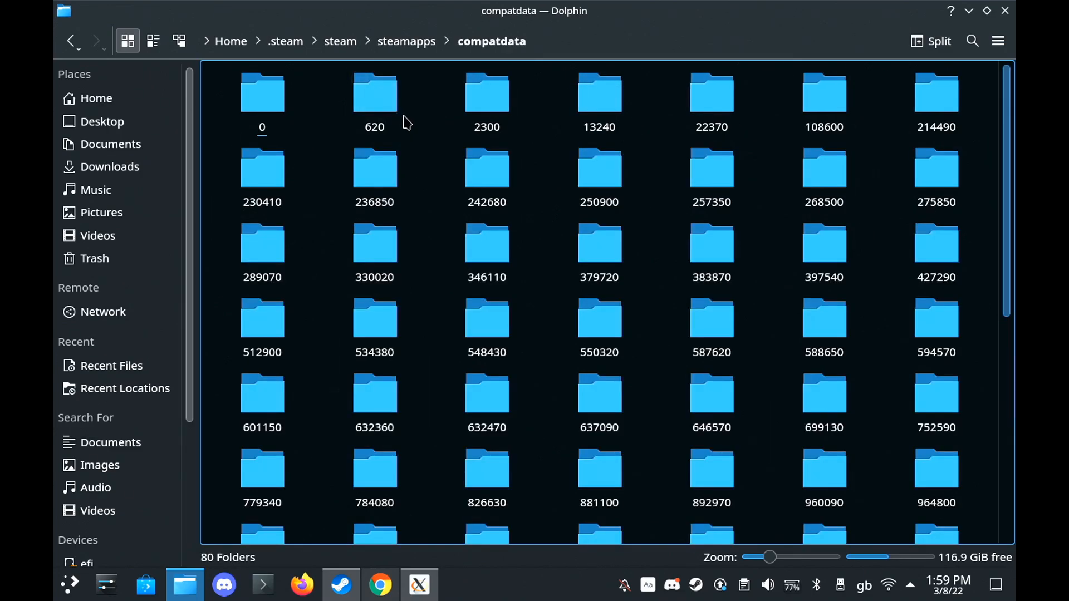
scroll(down, 3)
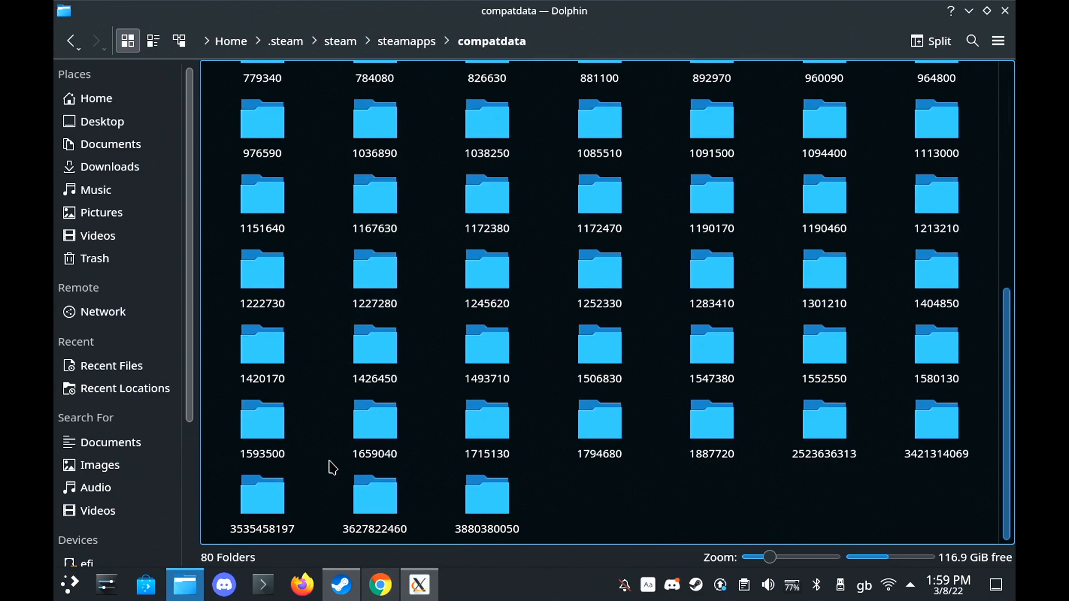
click(340, 585)
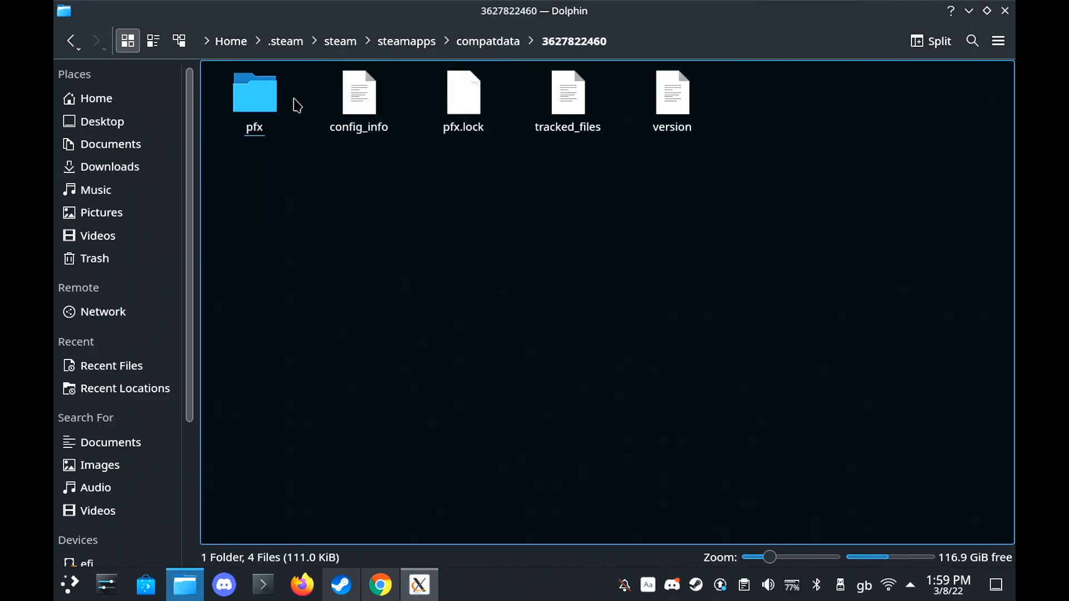
Continue through pfx/drive_c to Epic Games/Launcher/Engine/Binaries/Win64 and select part of the path.
double_click(254, 93)
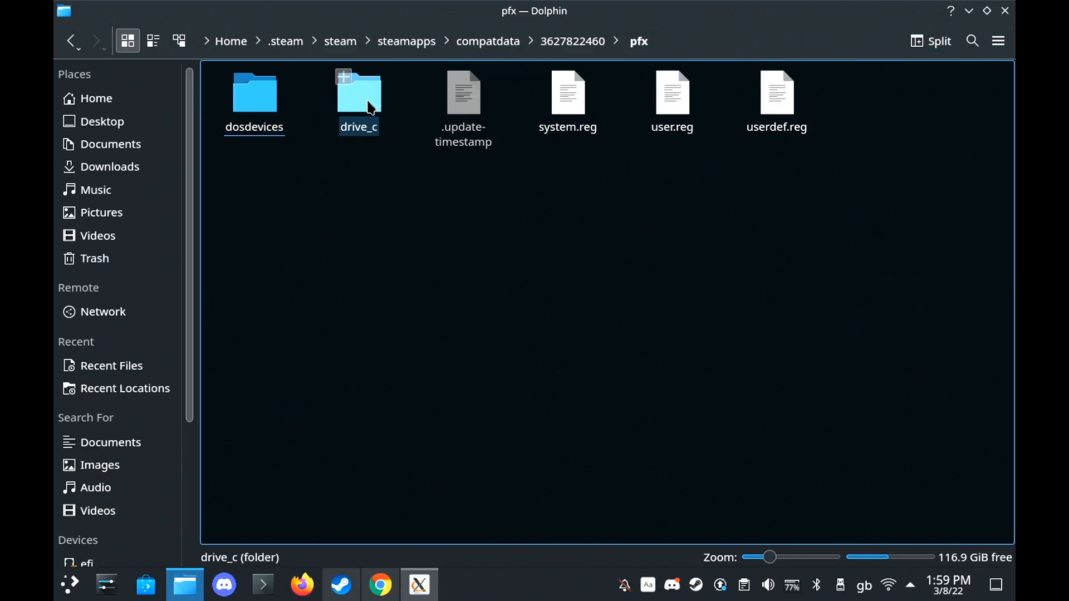
double_click(359, 93)
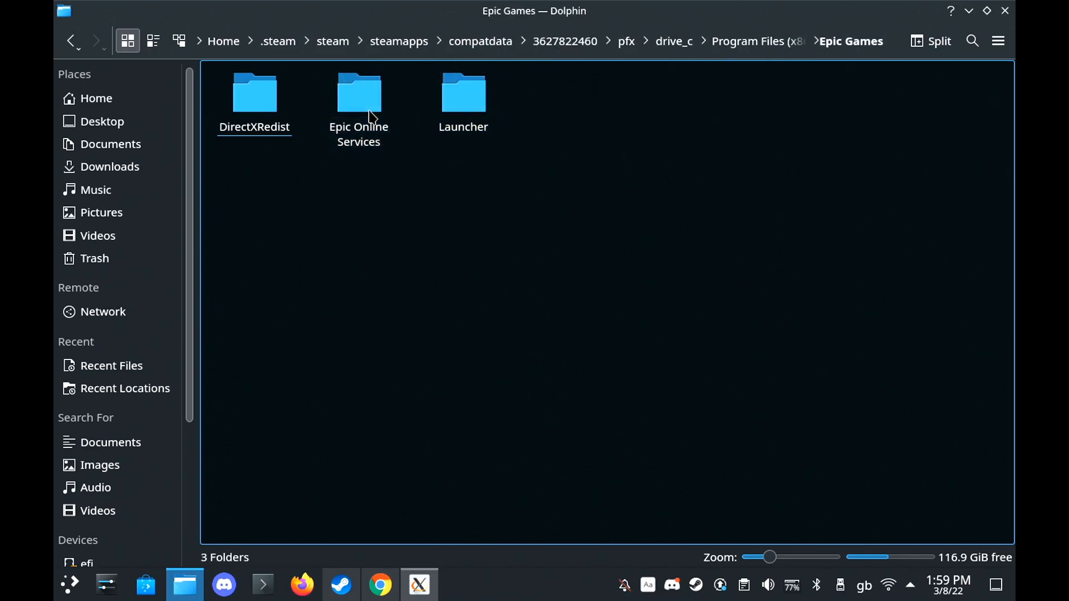
double_click(464, 93)
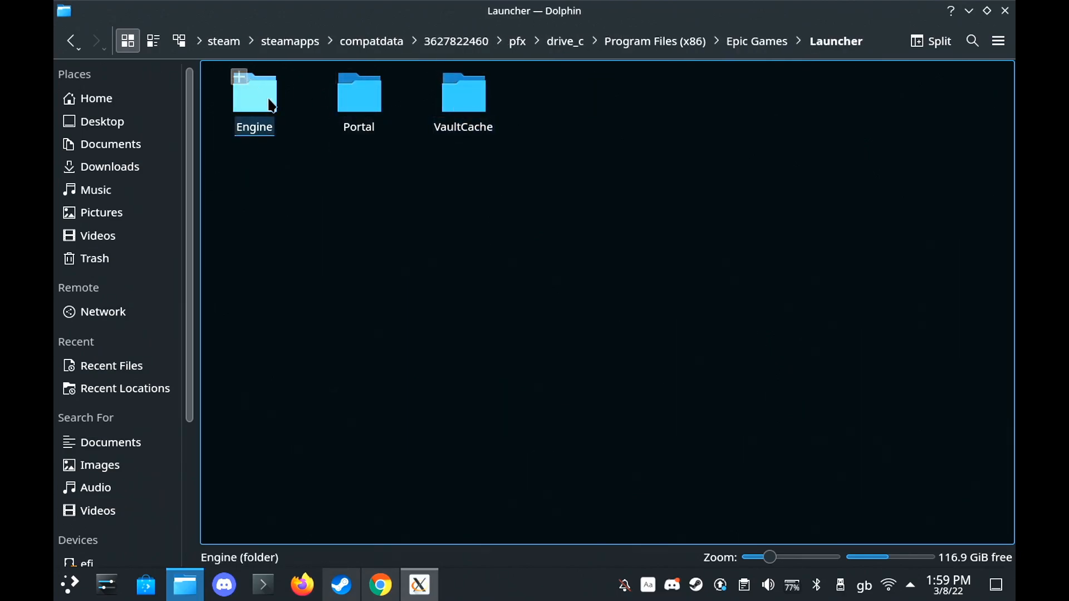
double_click(254, 96)
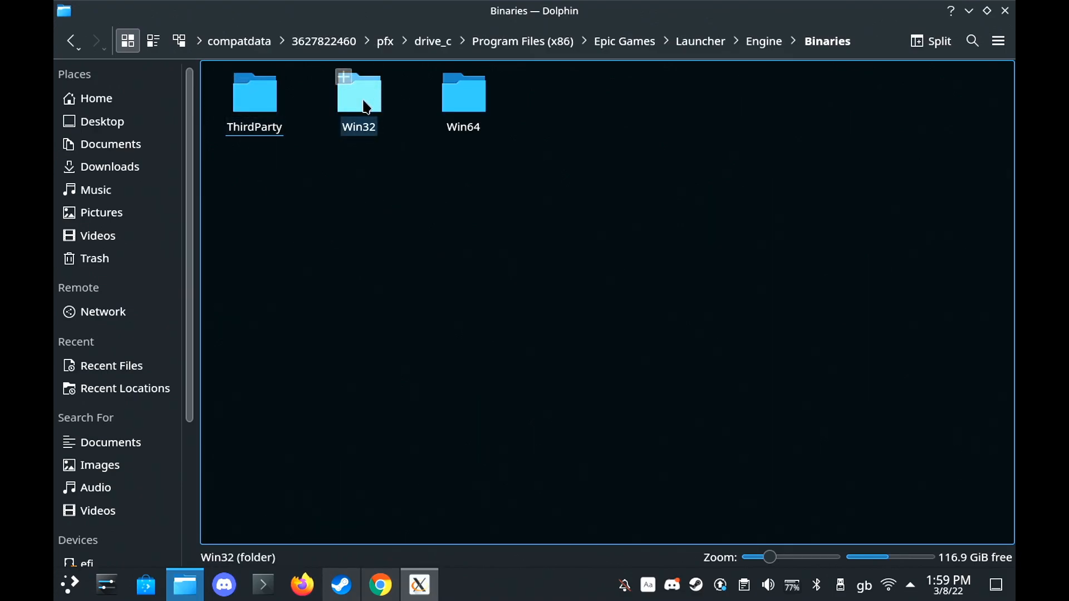
click(463, 92)
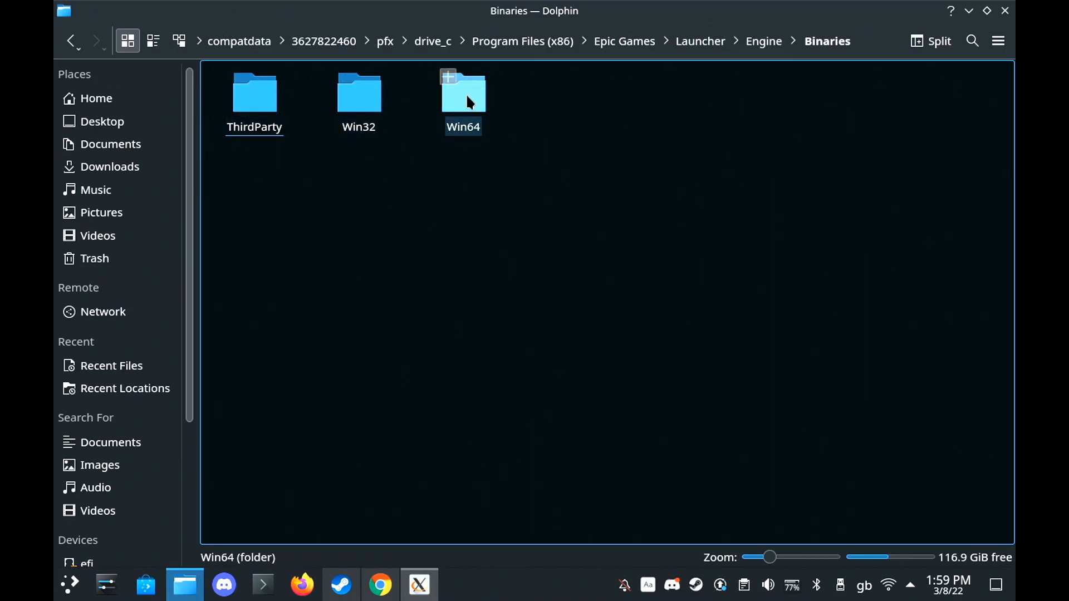
double_click(463, 93)
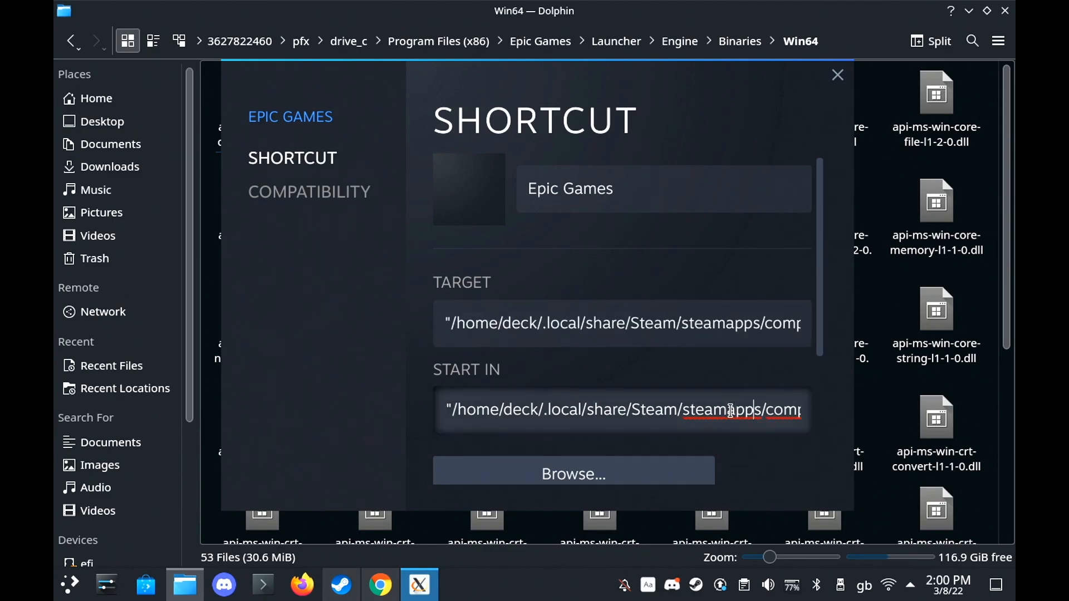
double_click(761, 410)
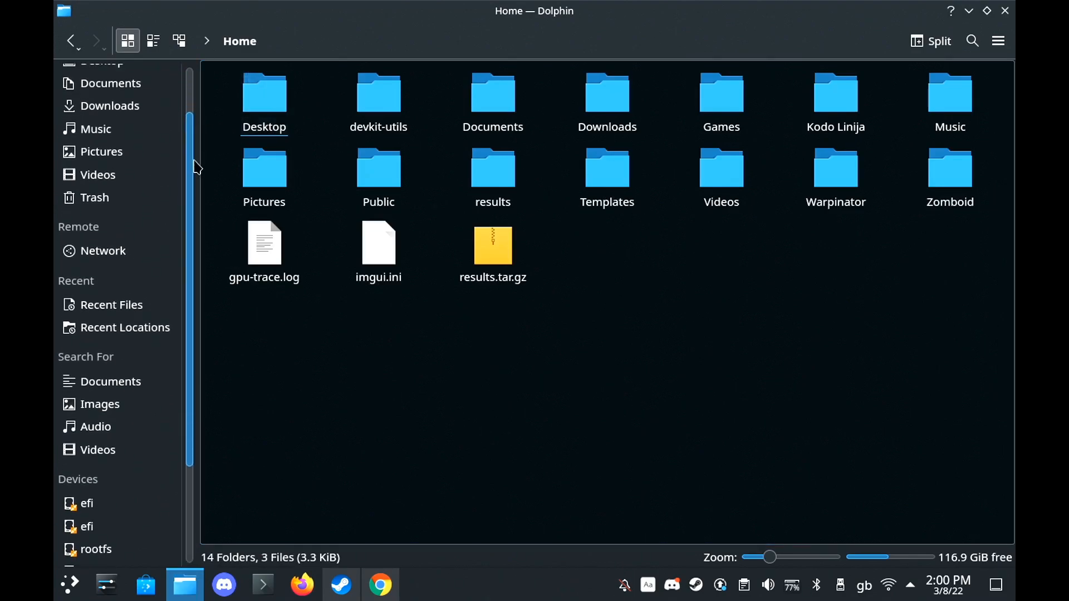
Open the primary SD card and select its full path /run/media/mmcblk0p1/ for copying.
scroll(down, 3)
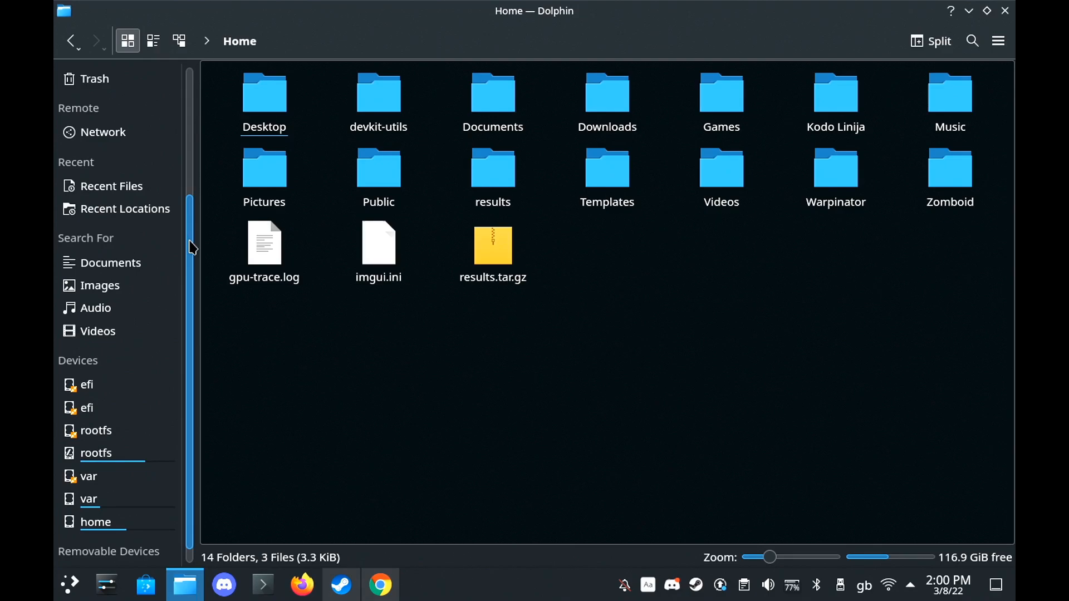
scroll(down, 3)
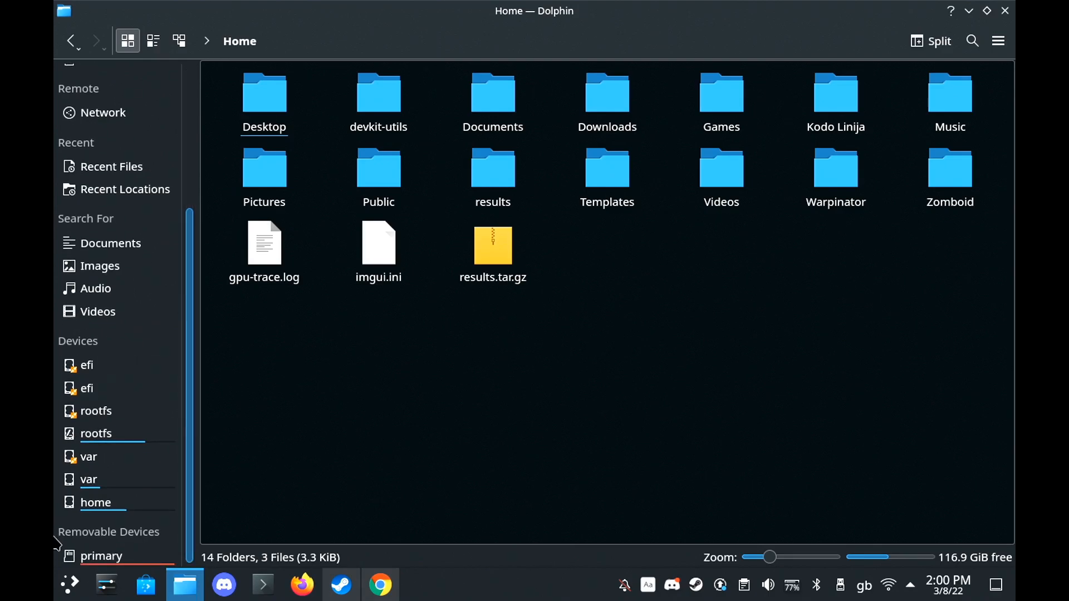
mouse_move(101, 573)
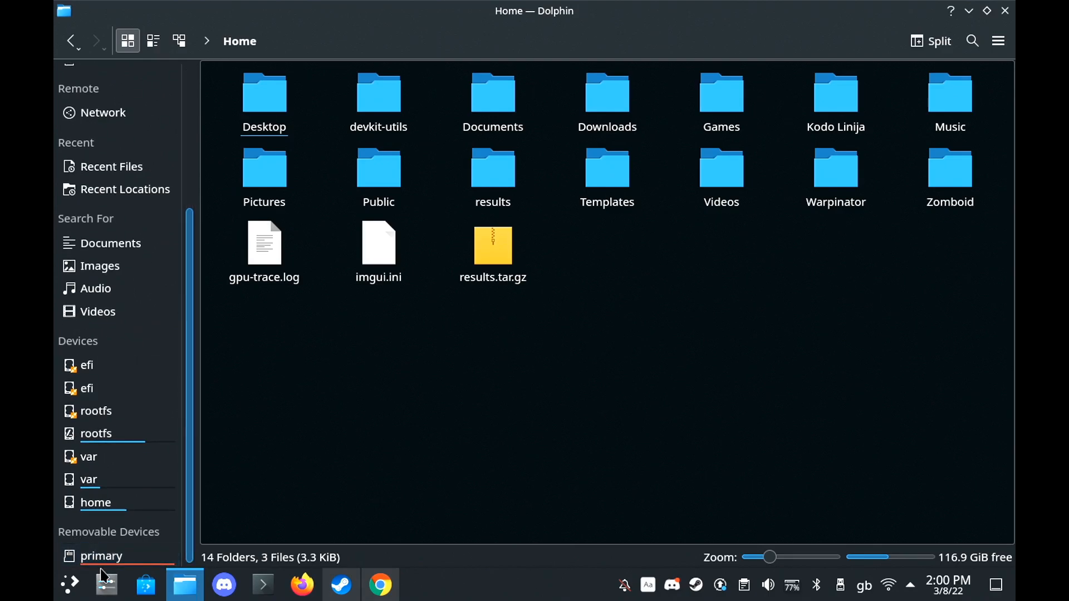
click(101, 556)
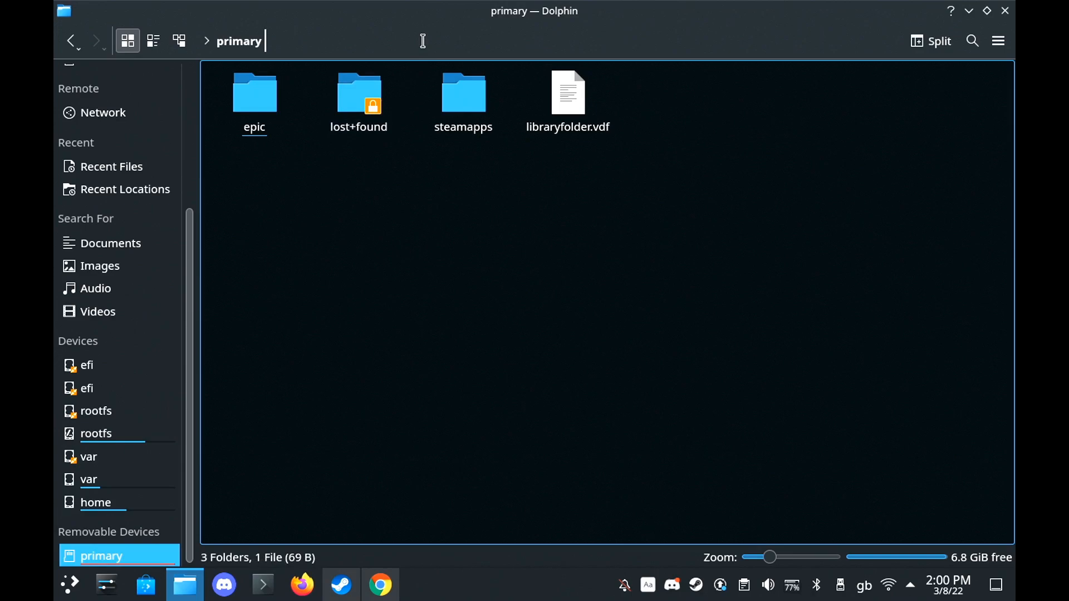
click(423, 41)
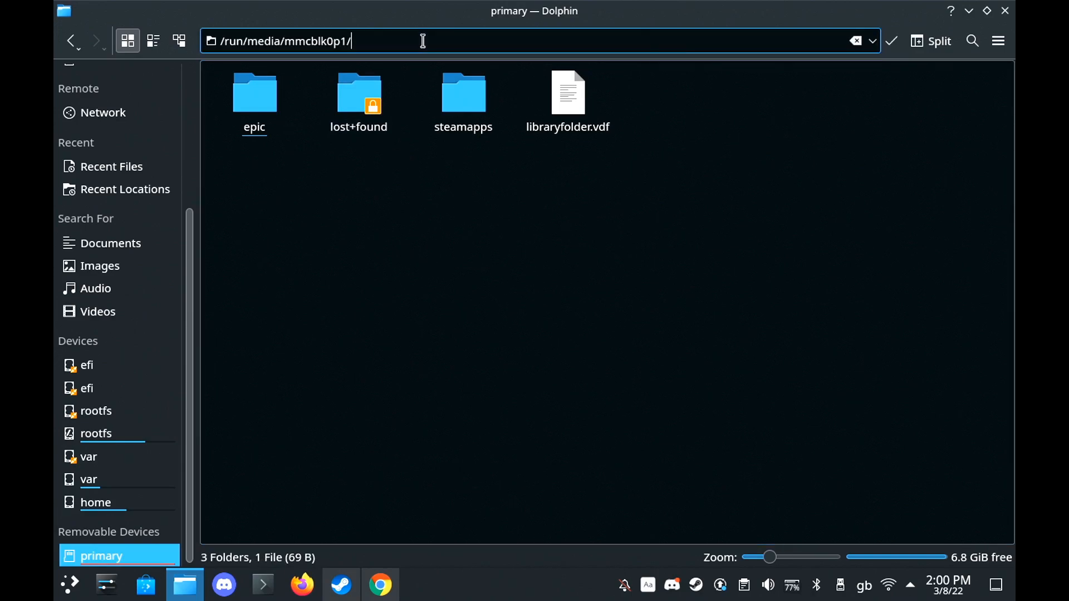
triple_click(283, 41)
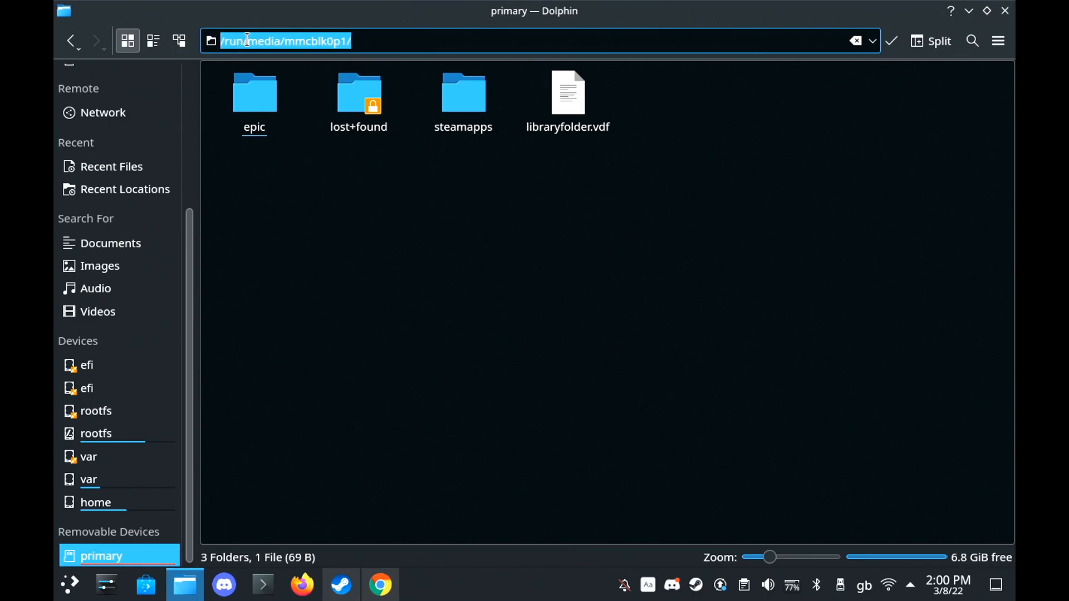
right_click(283, 40)
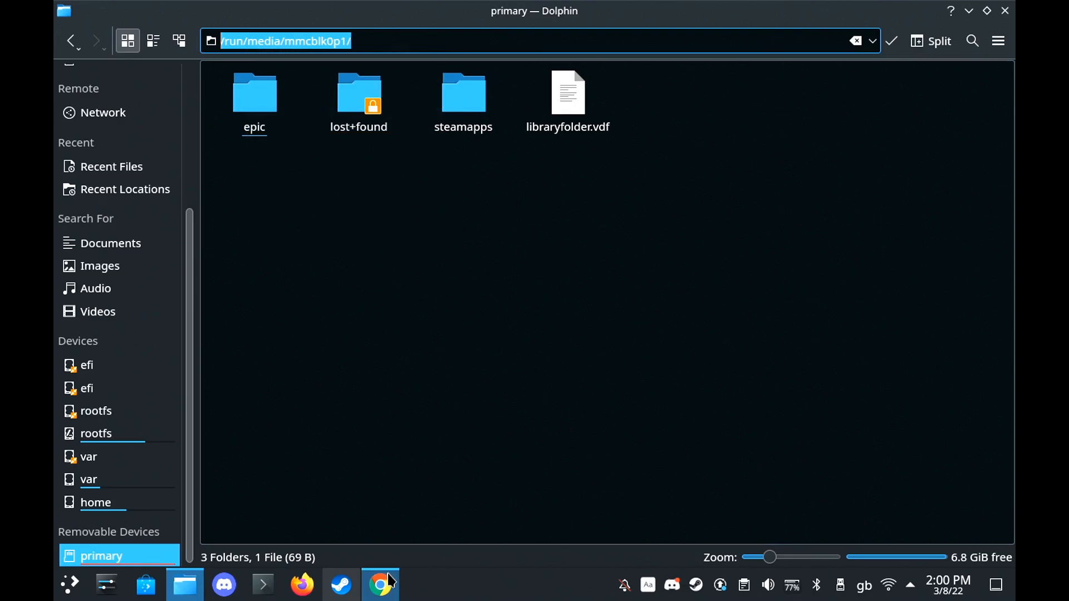
Return to the Steam library and open the Epic Games shortcut's Properties.
click(340, 585)
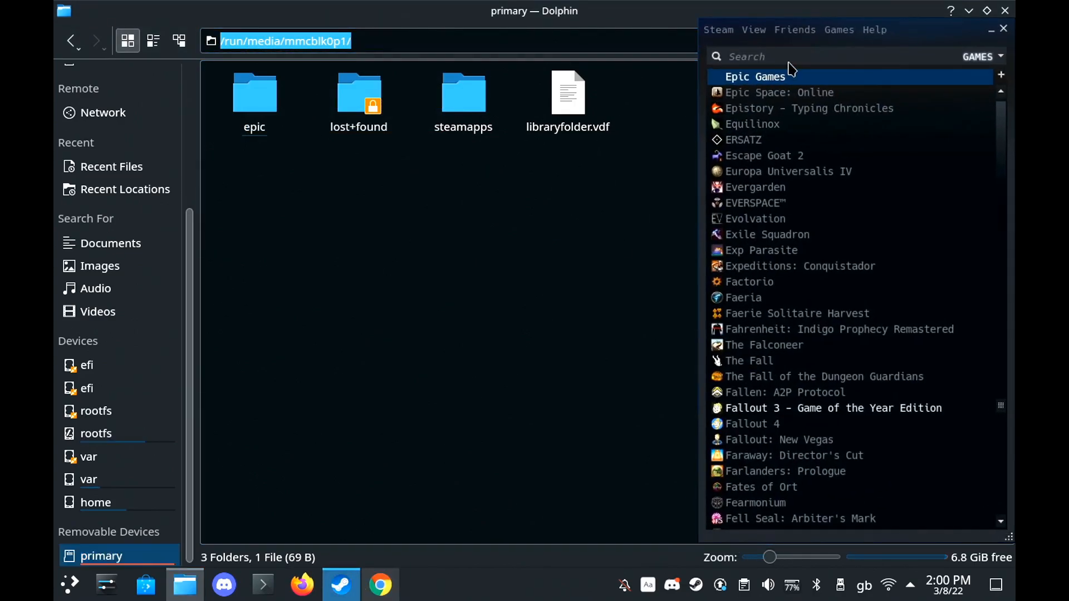
right_click(755, 77)
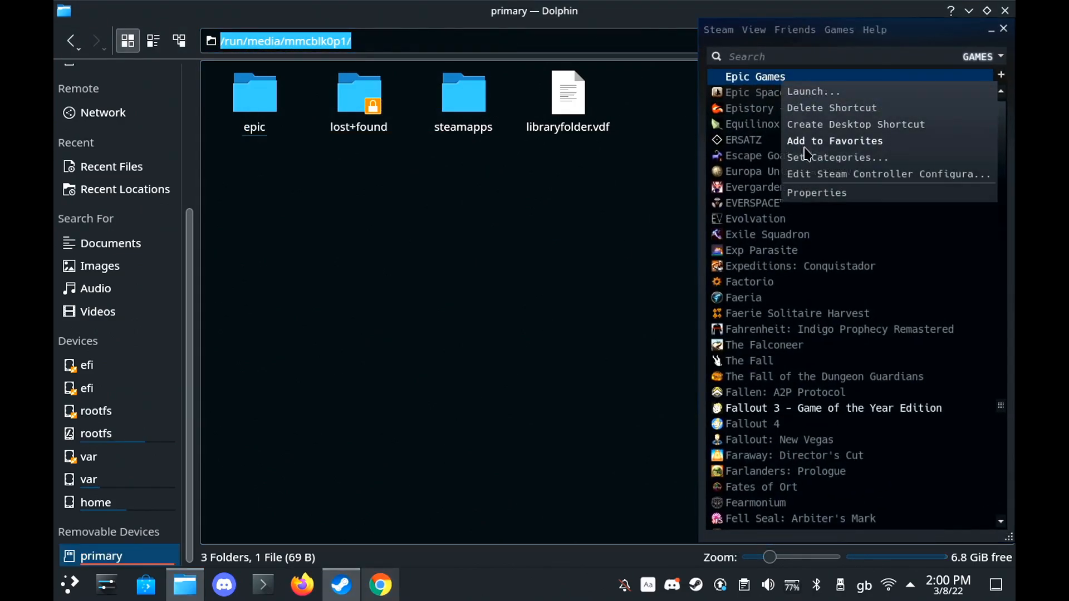
click(817, 193)
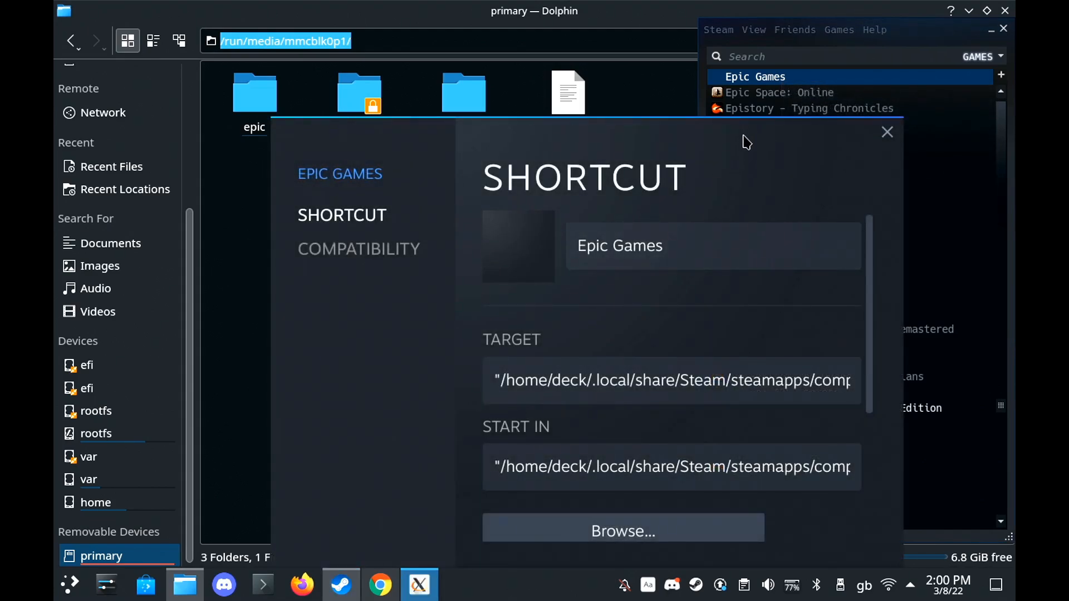
mouse_move(425, 156)
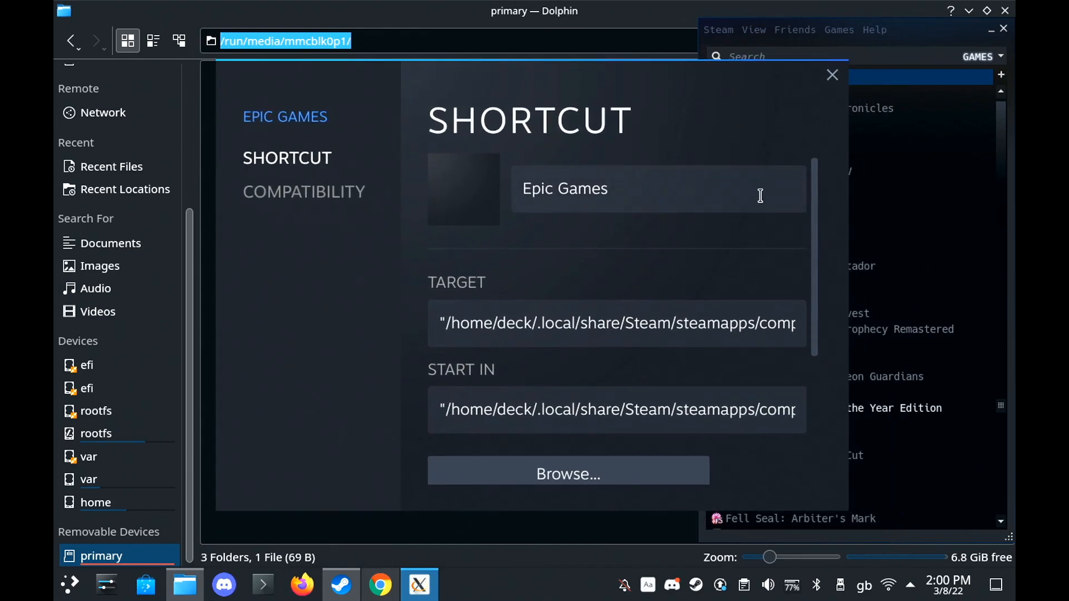
Enter STEAM_COMPAT_MOUNTS=/run/media/mmcblk0p1/ %command% as the launch options.
scroll(down, 3)
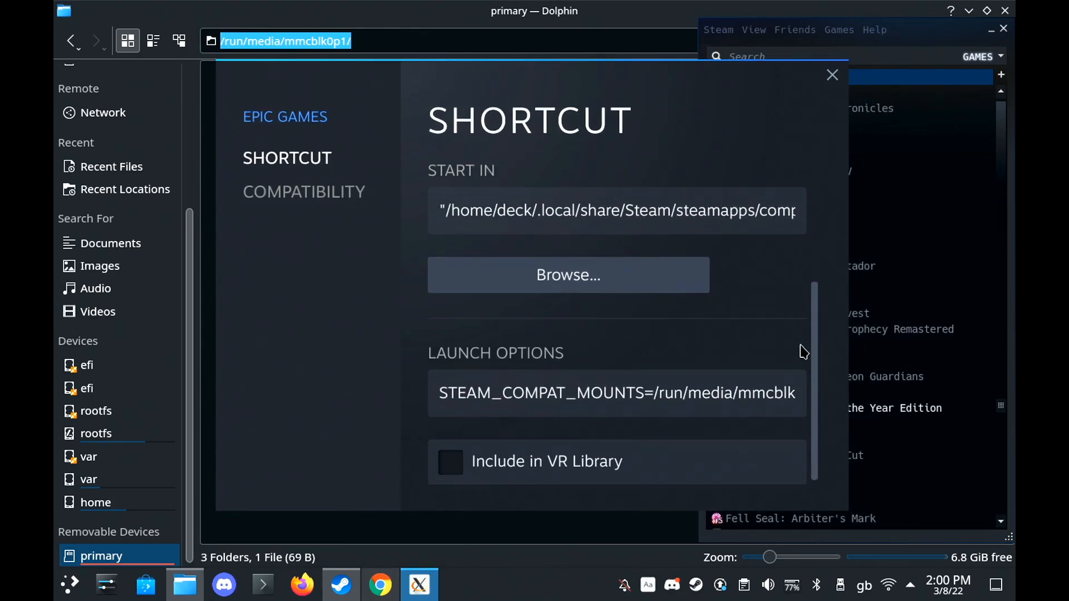
click(614, 394)
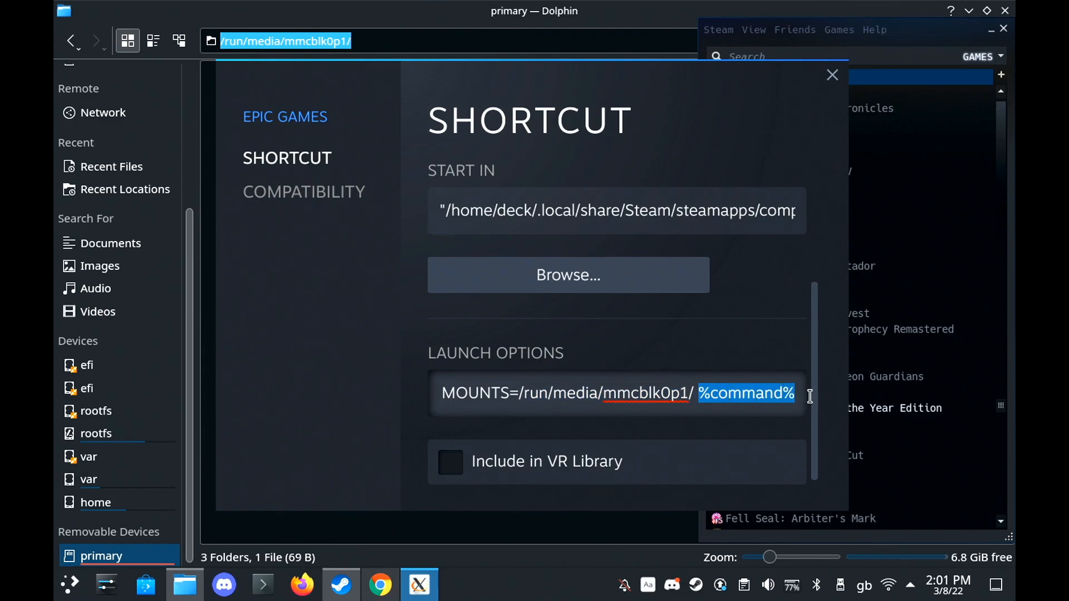
click(708, 393)
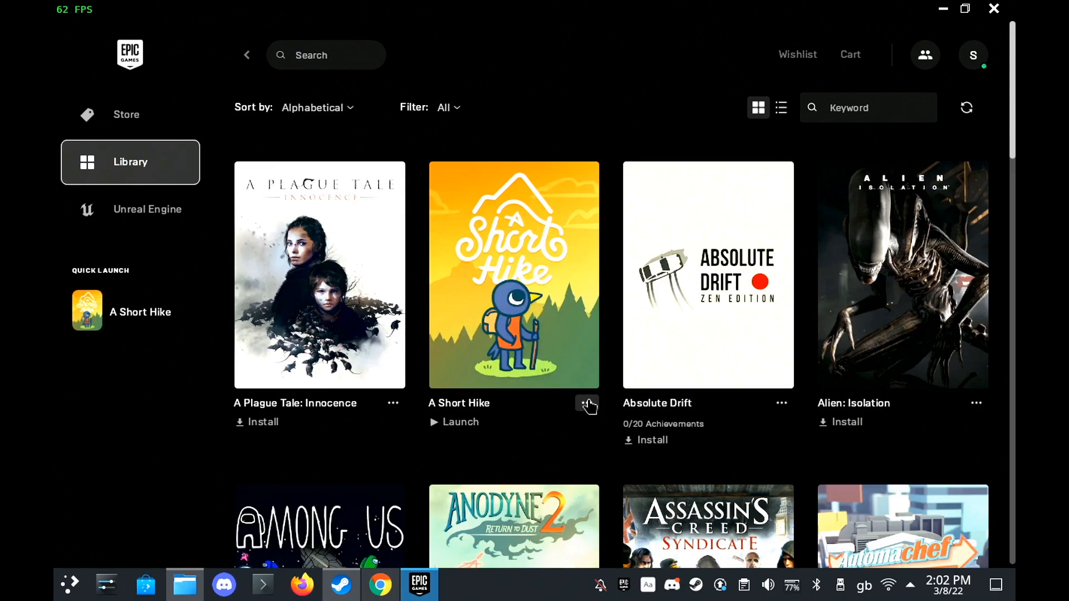
mouse_move(675, 376)
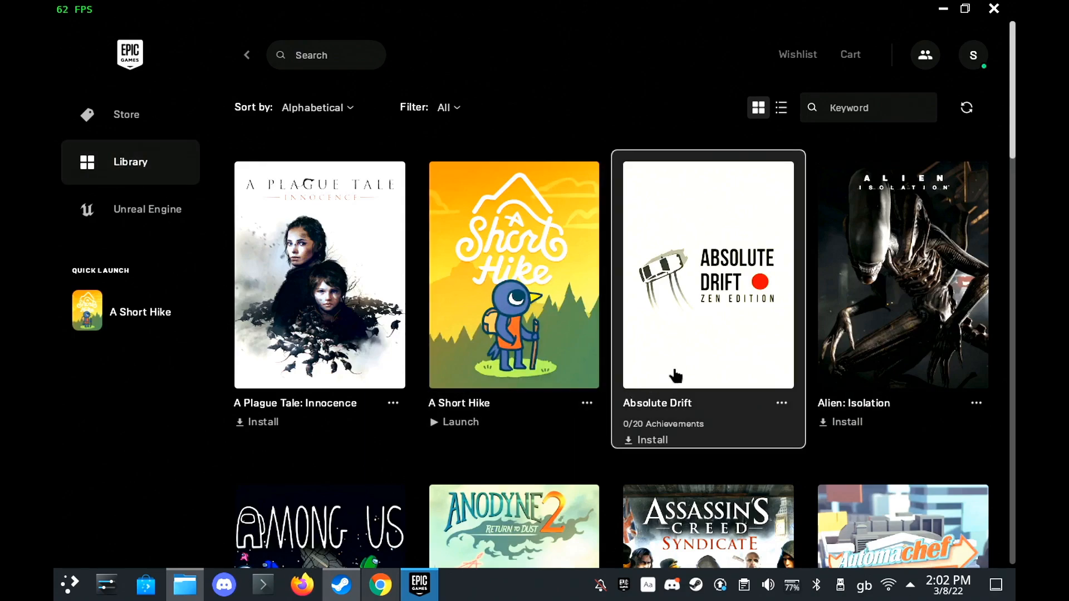
Start installing Absolute Drift so the install location prompt appears.
click(652, 440)
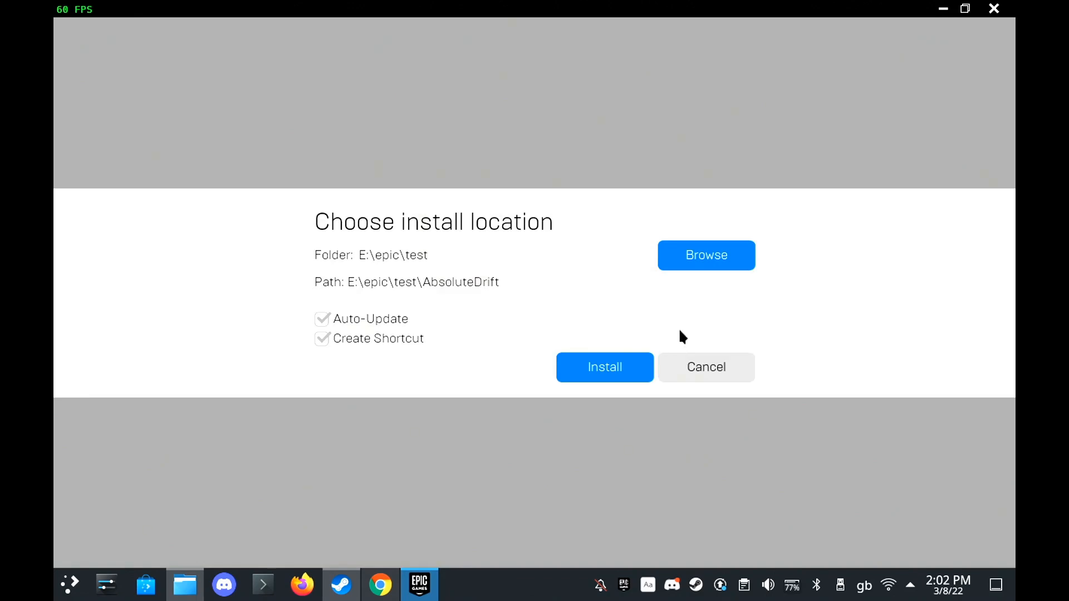
mouse_move(704, 244)
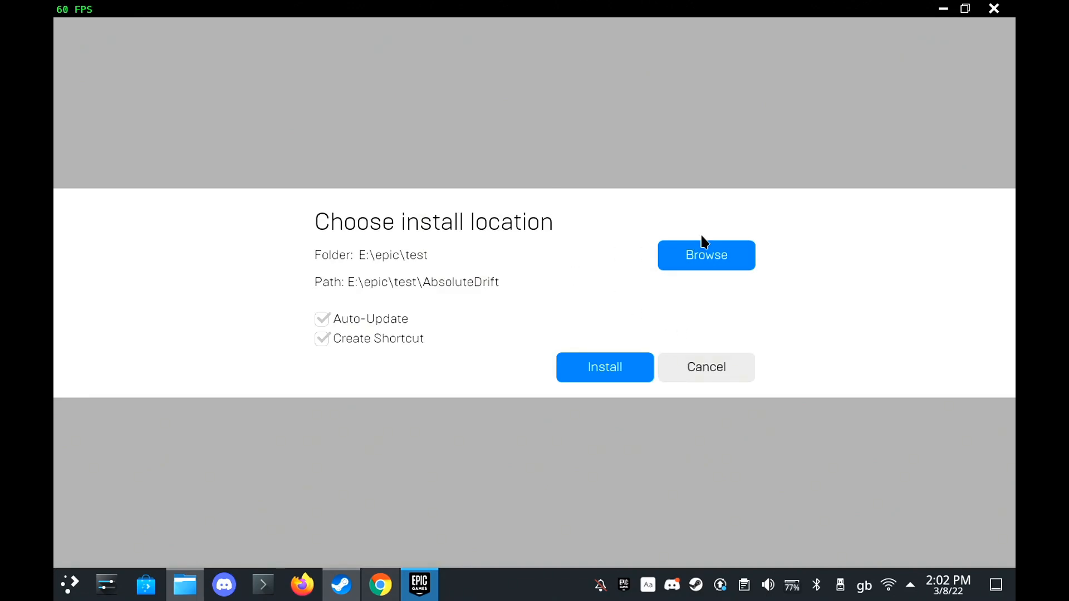
Browse the install folder chooser via My Computer into drive E: showing epic, lost+found and steamapps.
click(707, 255)
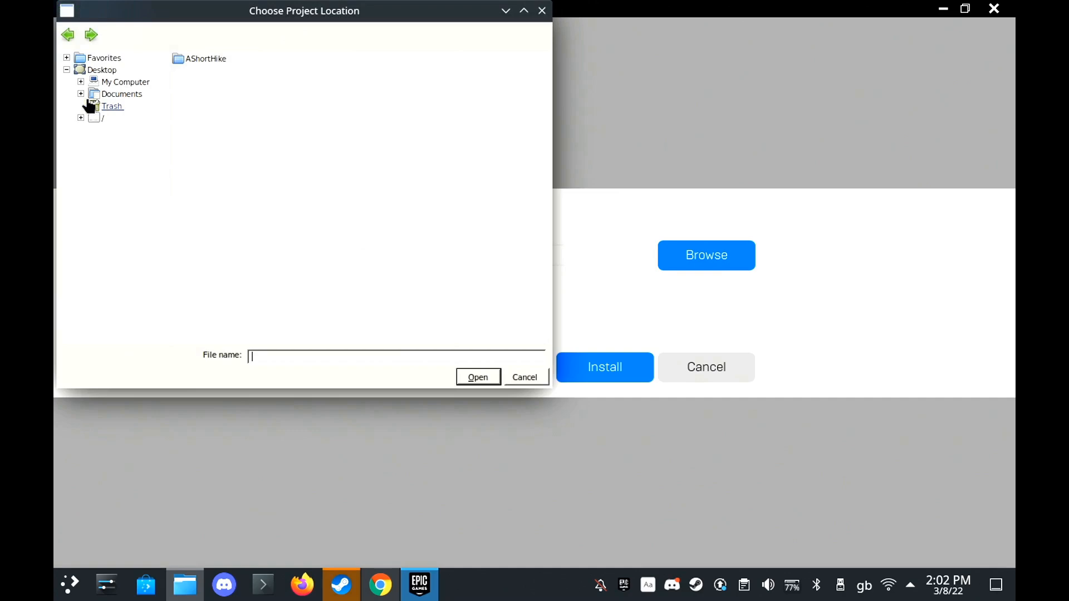
click(125, 81)
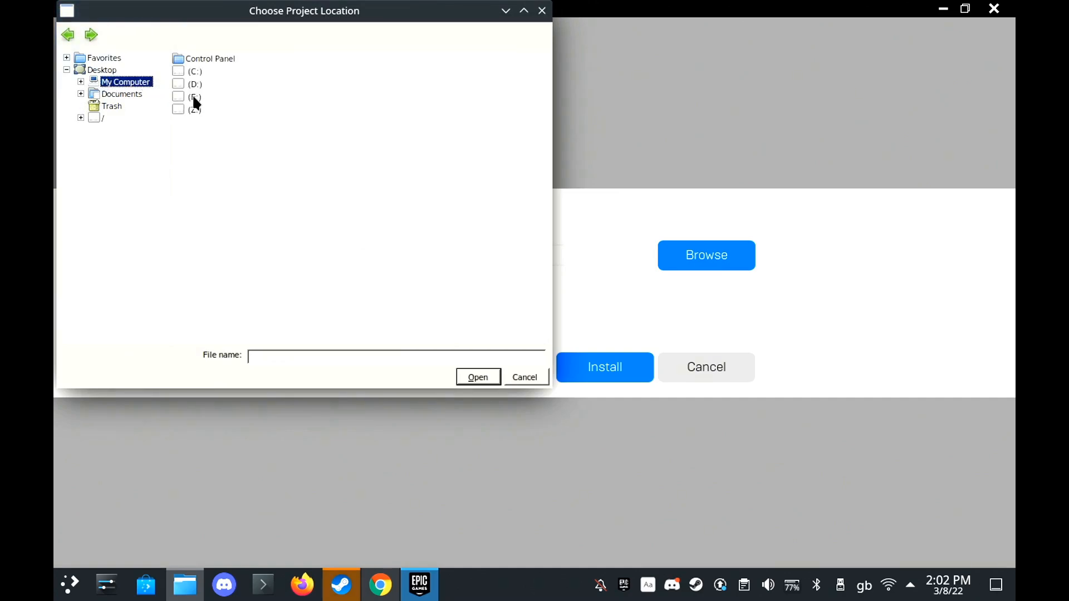
click(196, 95)
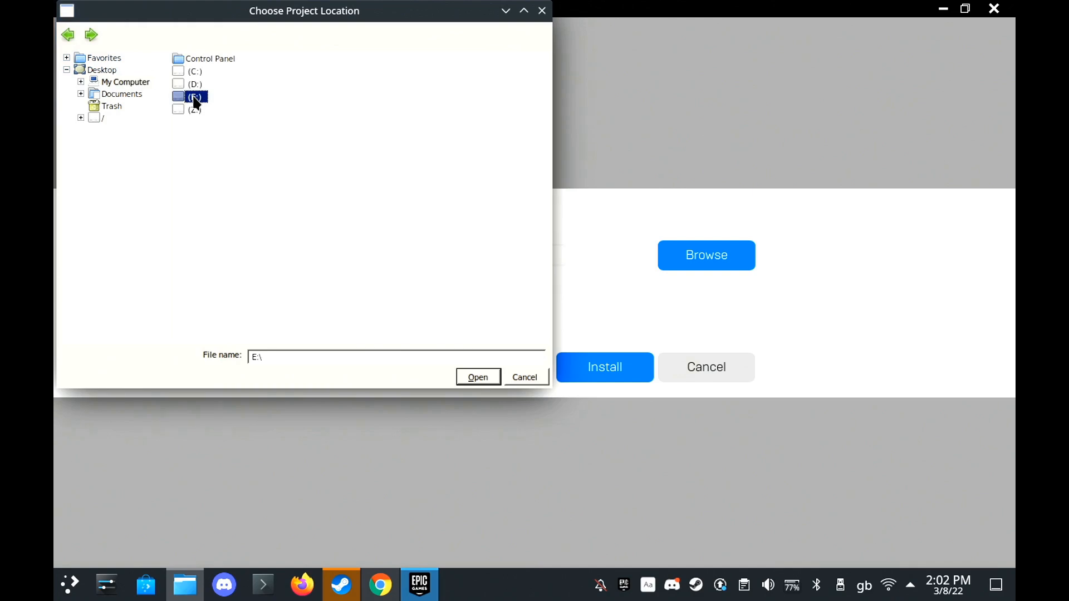
double_click(195, 96)
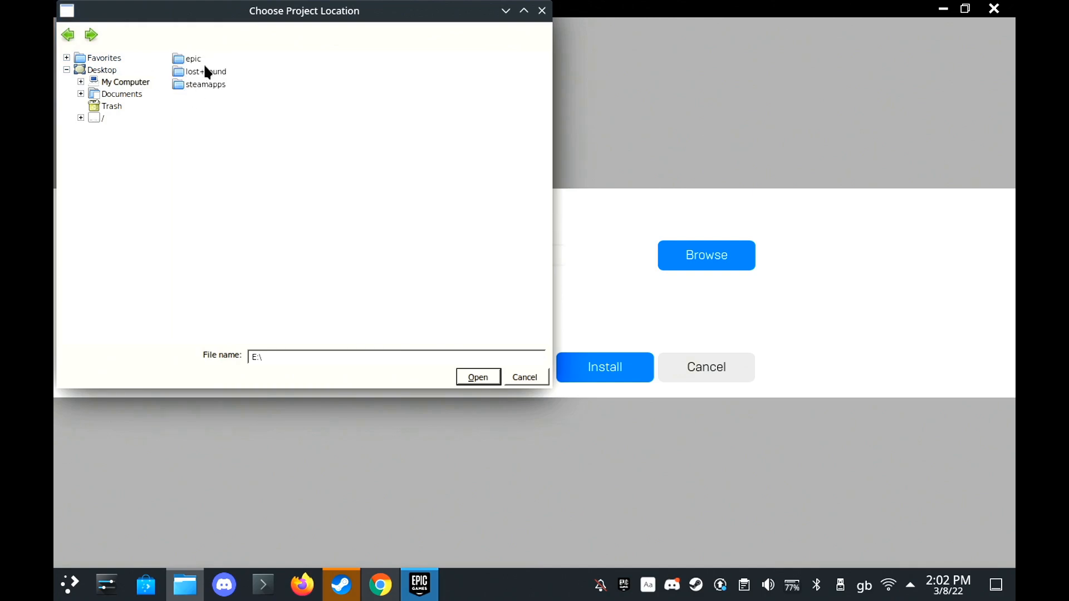